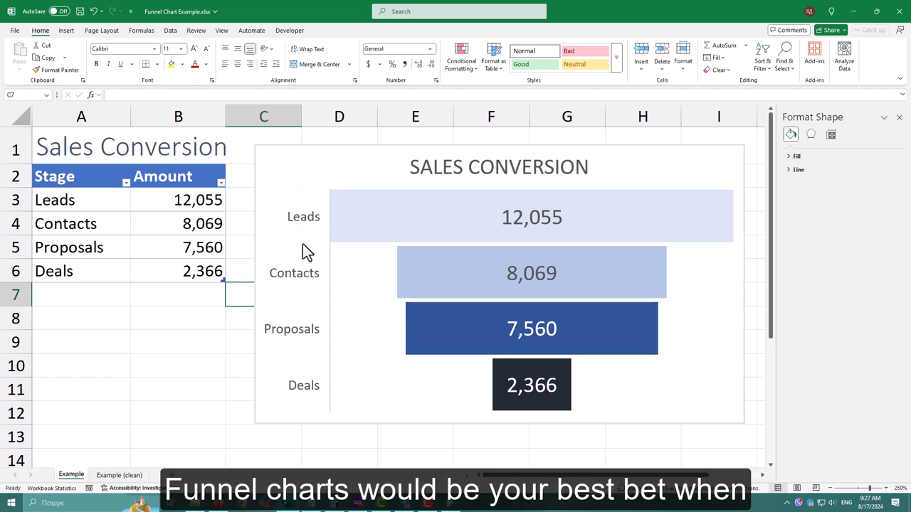
Step: Change the Contacts amount to 7000 so the funnel bars redraw, then deselect the table
click(198, 199)
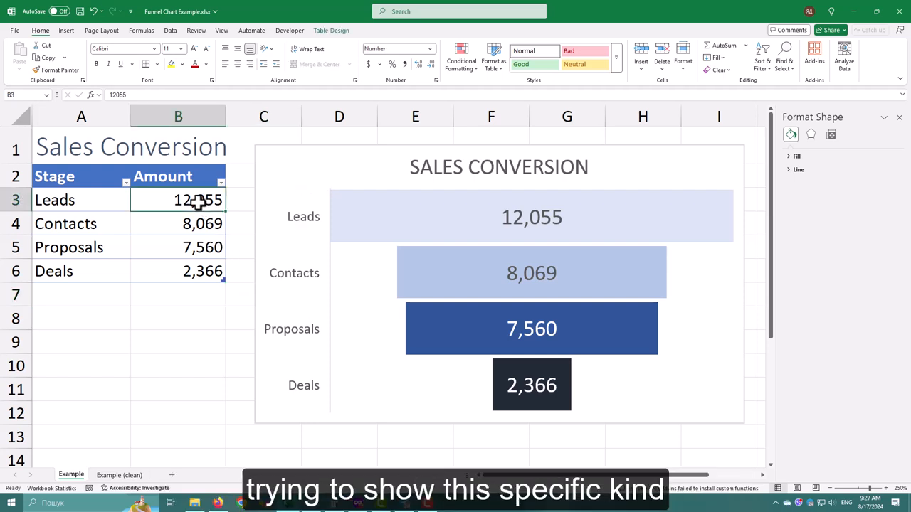
mouse_move(195, 225)
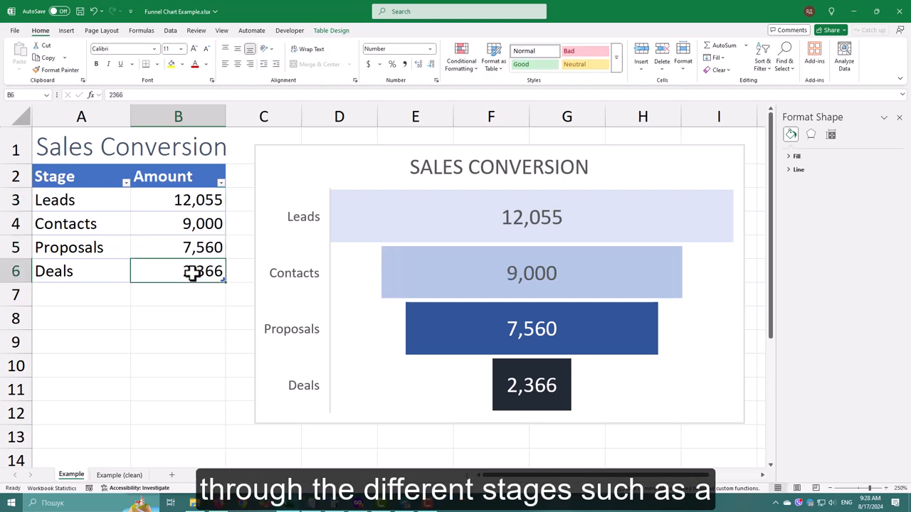
click(178, 294)
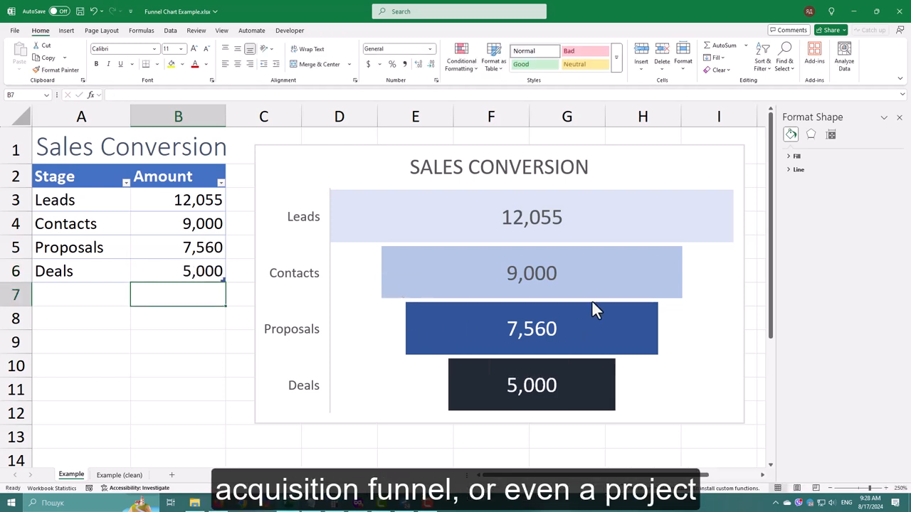
click(178, 223)
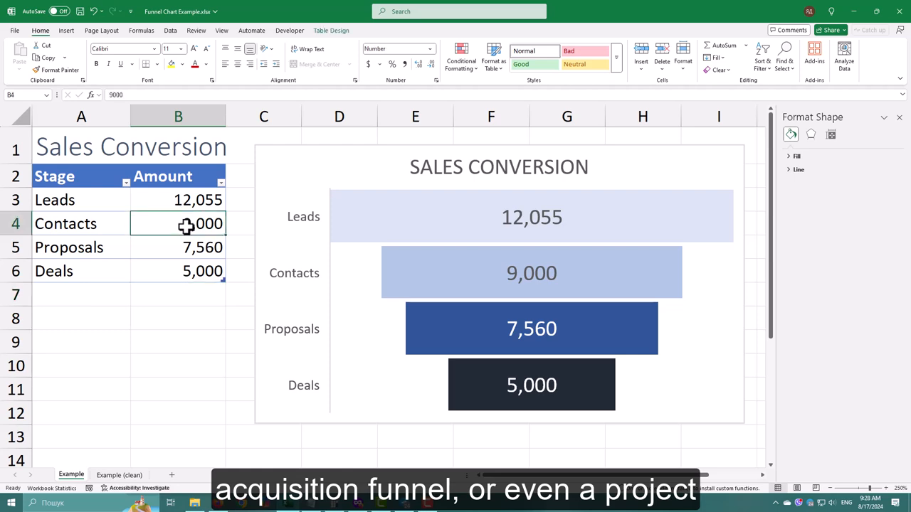
text(7000)
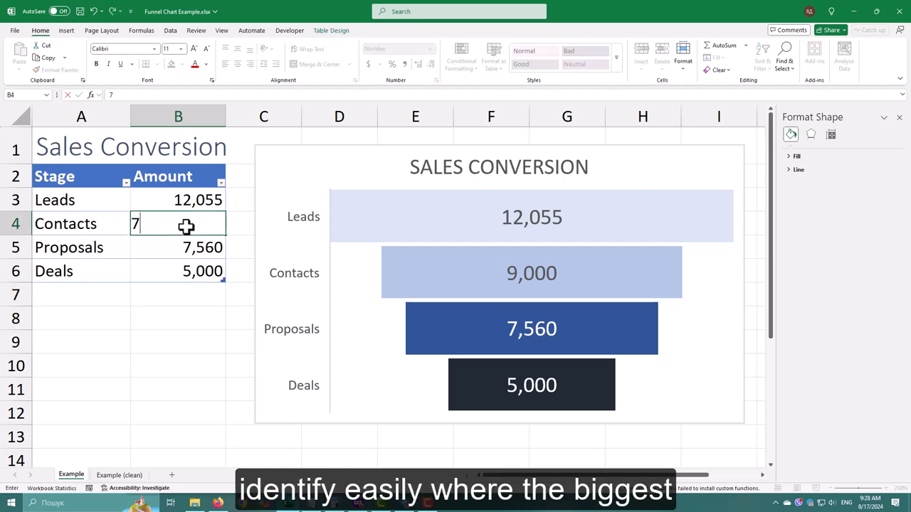
key(Return)
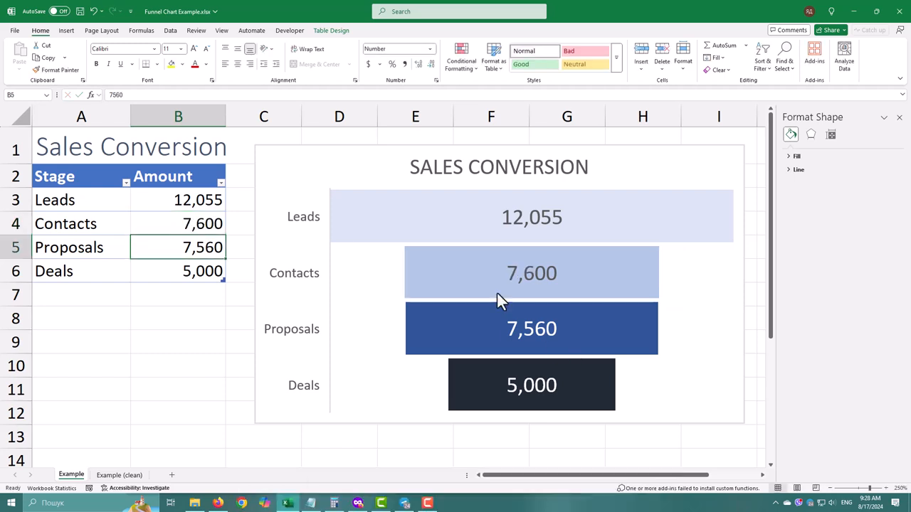
mouse_move(349, 266)
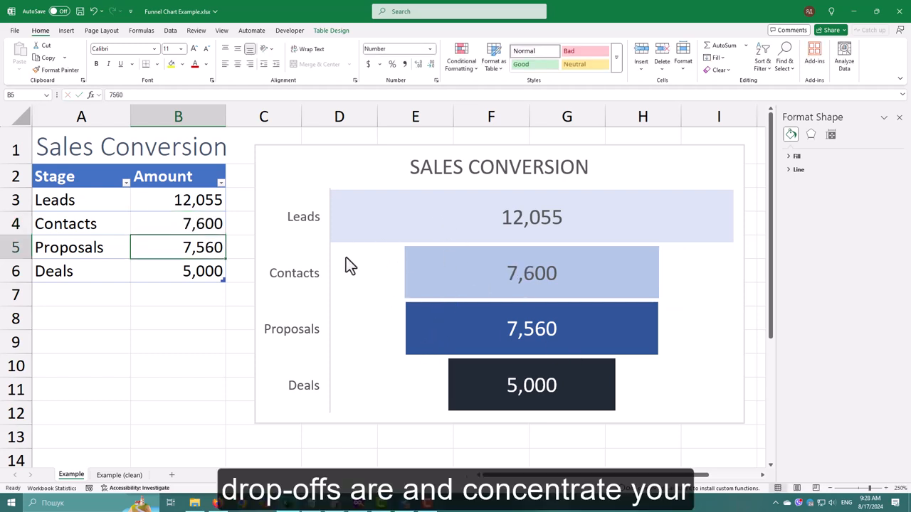
click(178, 319)
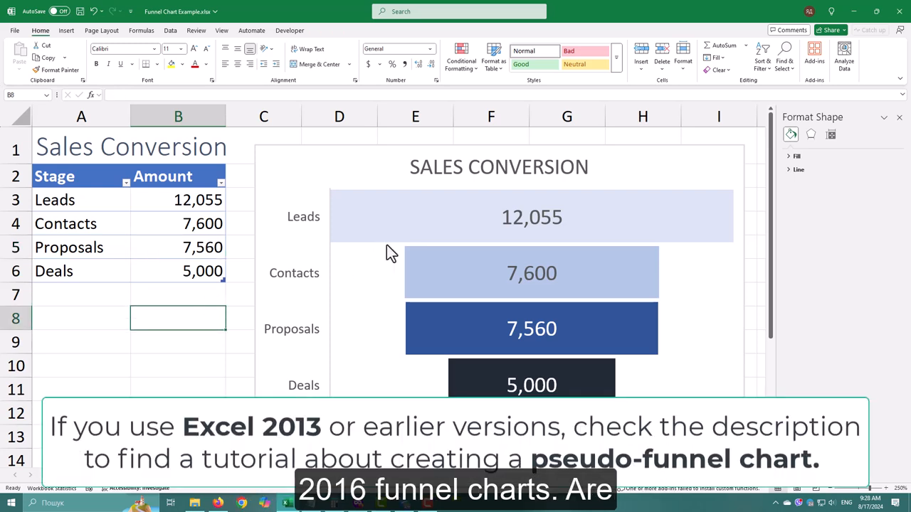
click(498, 166)
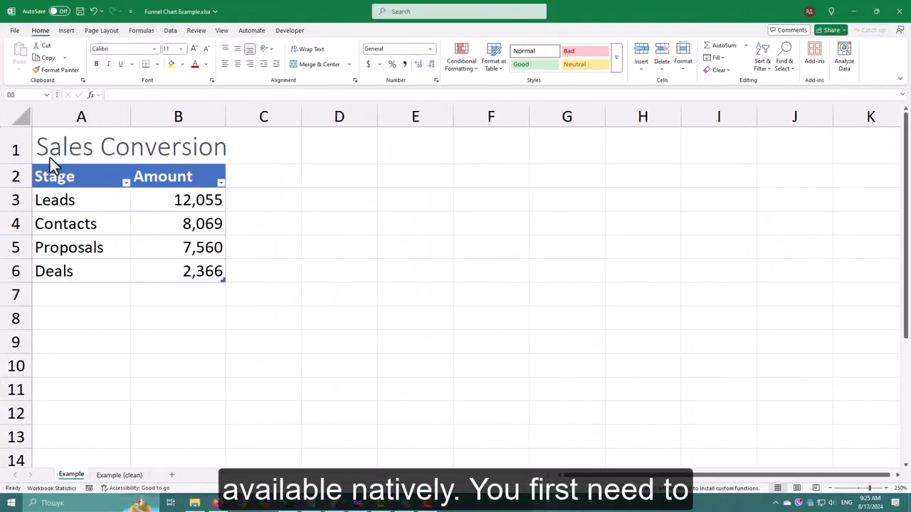
mouse_move(194, 253)
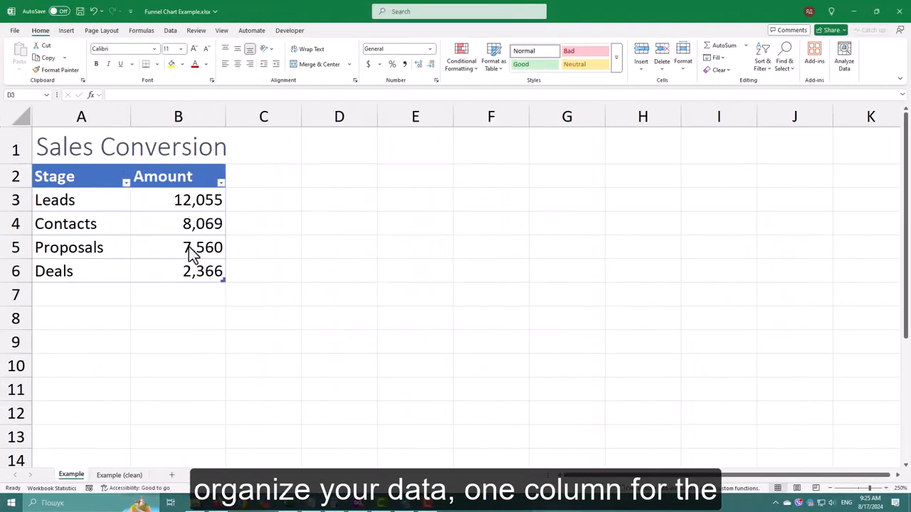
Step: Select the Stage and Amount cells from the headers down through the Deals row as the data range
click(338, 200)
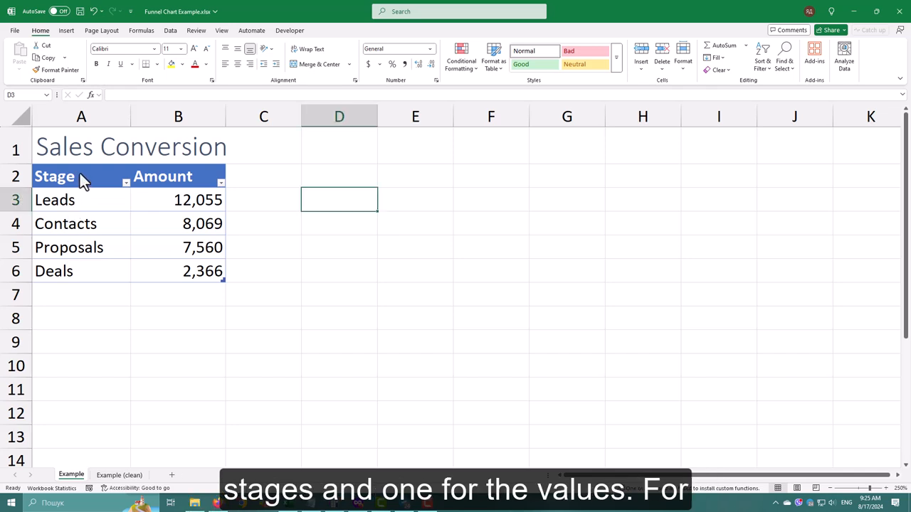
click(54, 176)
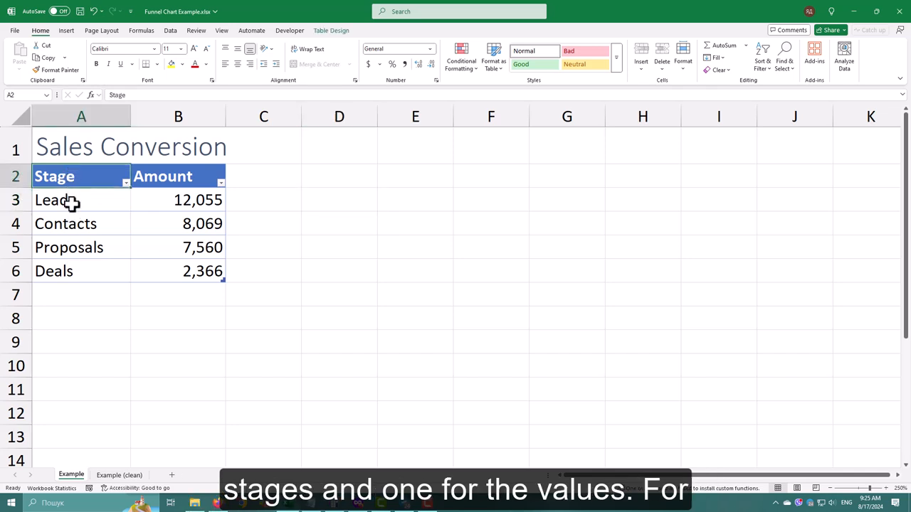
click(81, 223)
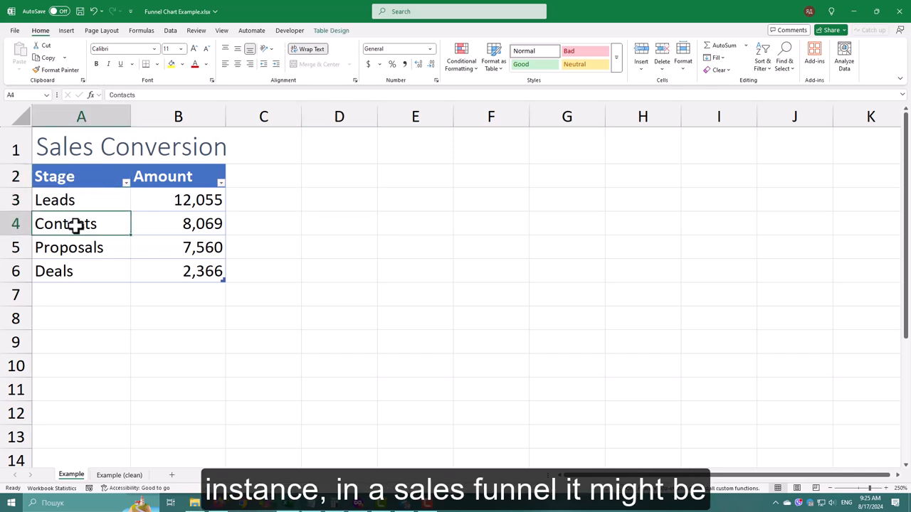
click(54, 270)
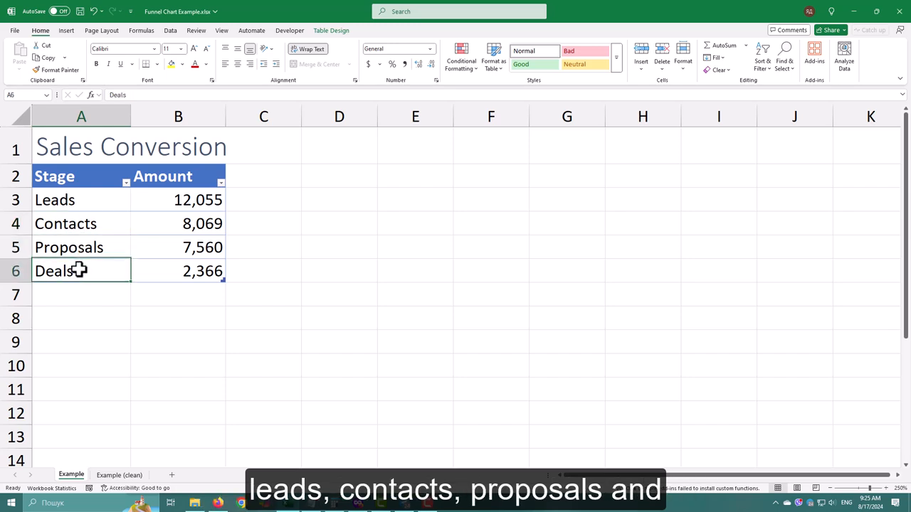
click(178, 177)
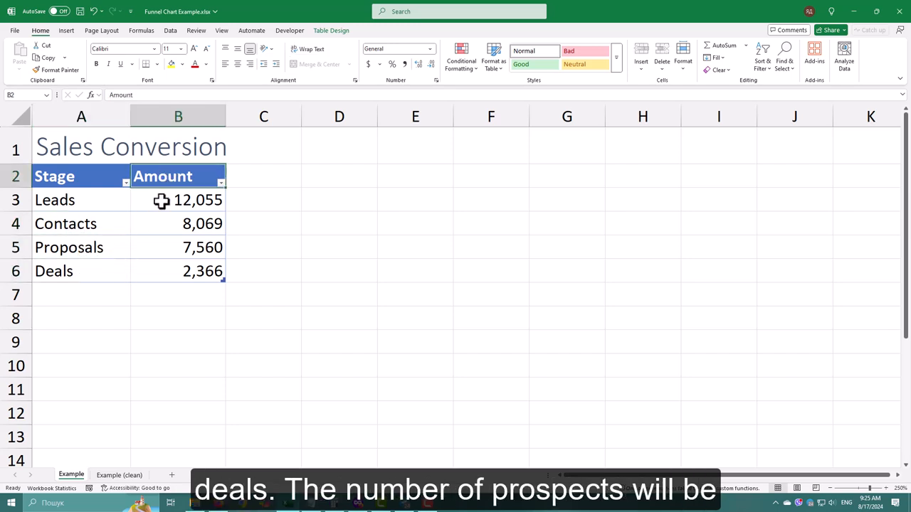
click(178, 248)
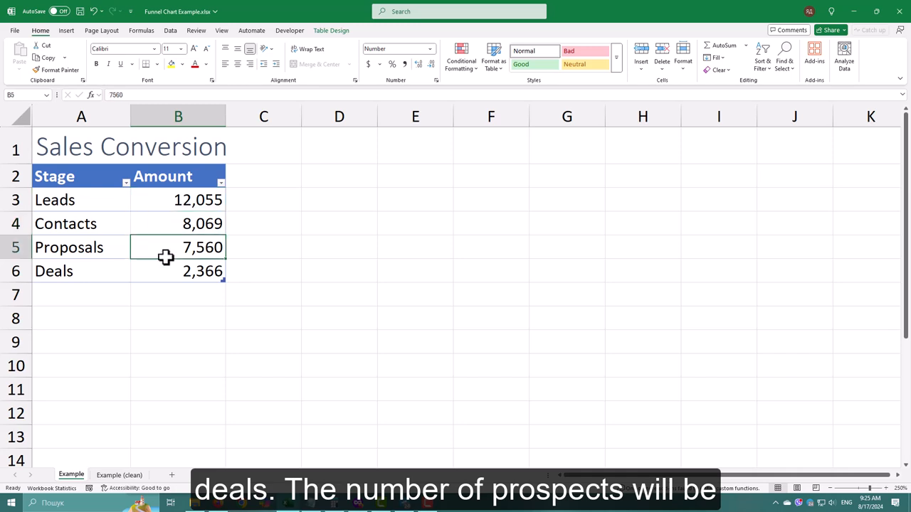
click(178, 271)
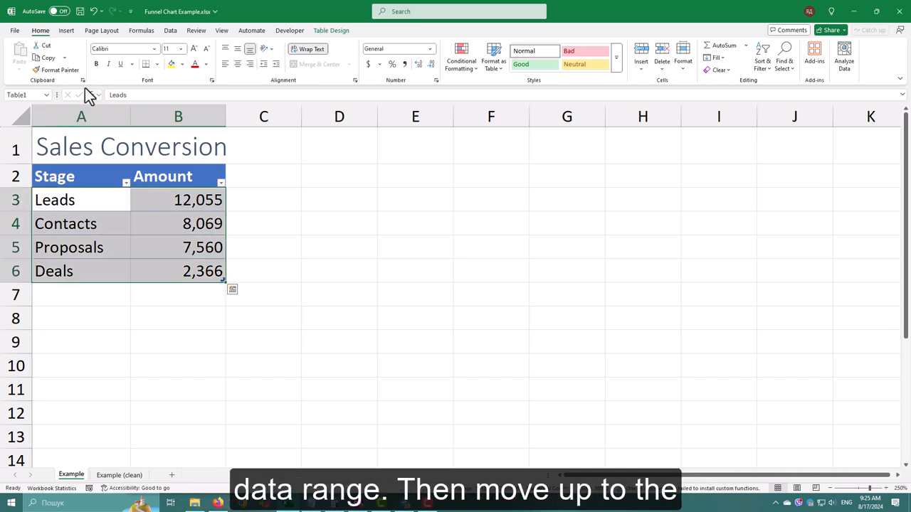
Step: Insert a funnel chart of the selected table data from the Insert ribbon's funnel chart list
click(65, 30)
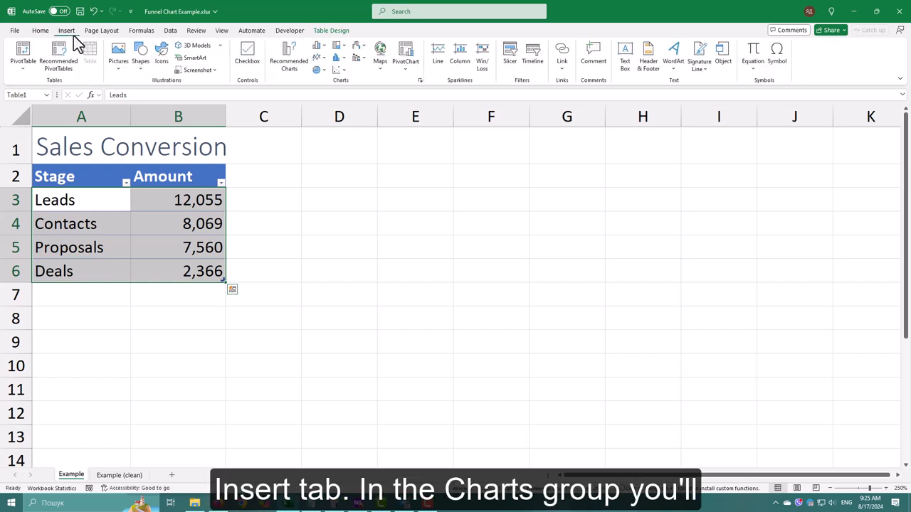
mouse_move(288, 57)
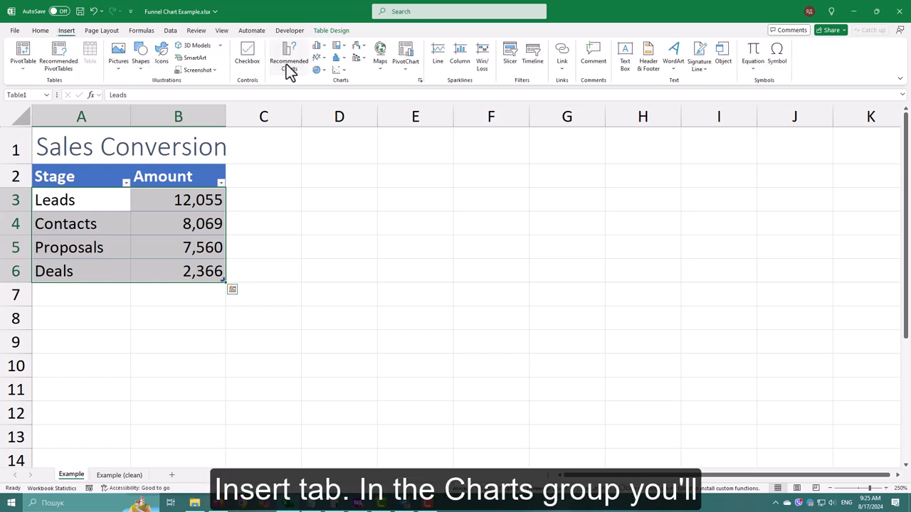
mouse_move(369, 54)
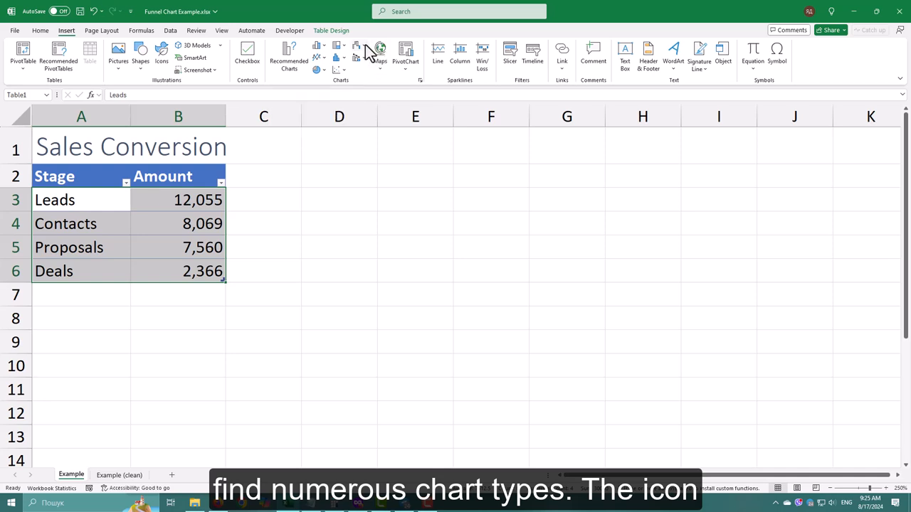
click(359, 51)
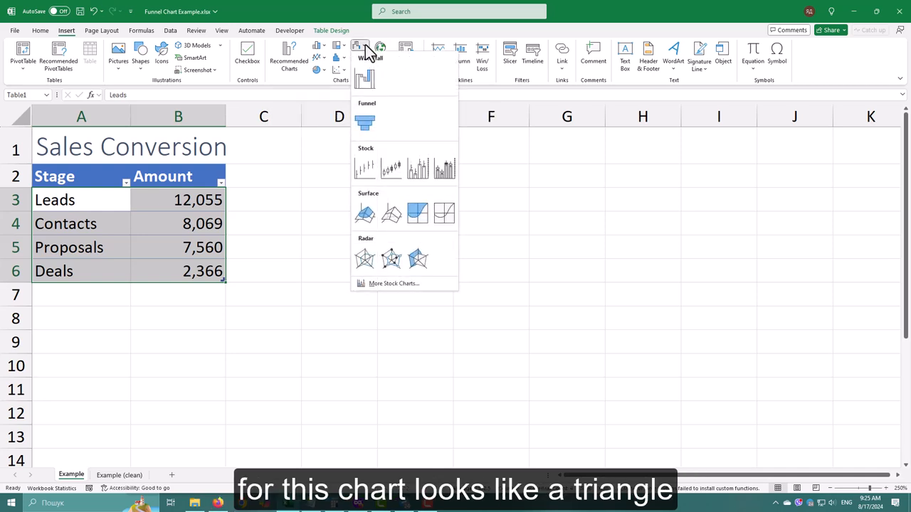
click(364, 122)
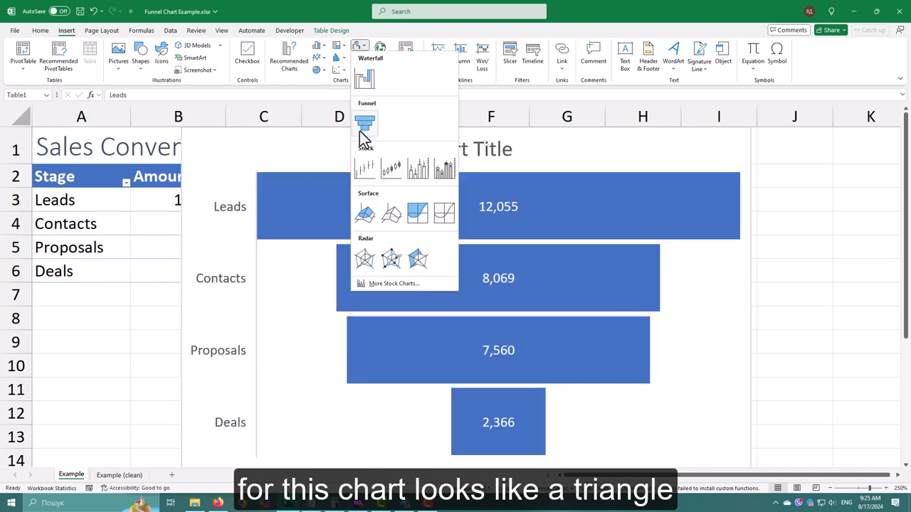
mouse_move(364, 125)
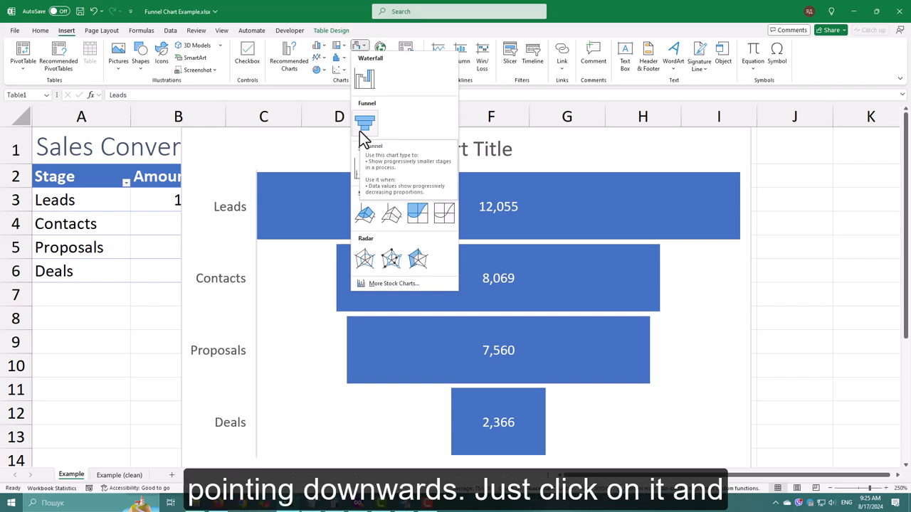
click(364, 125)
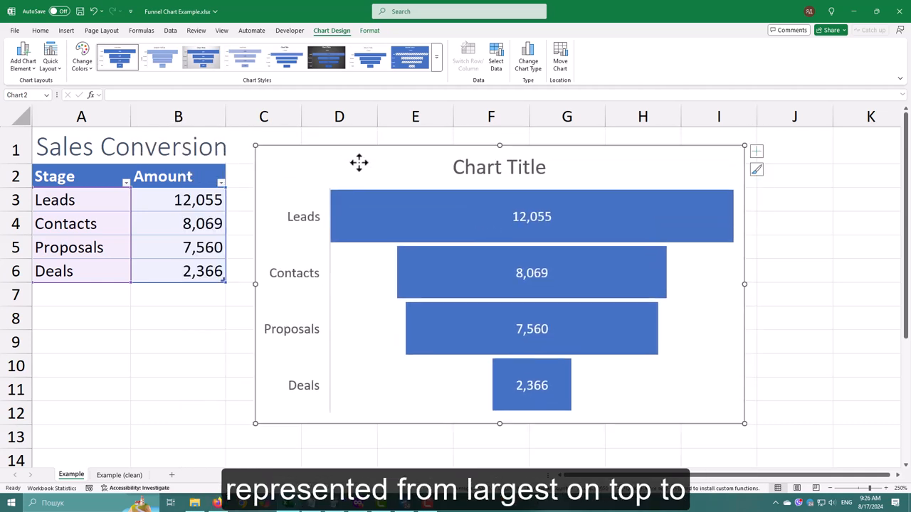
mouse_move(157, 336)
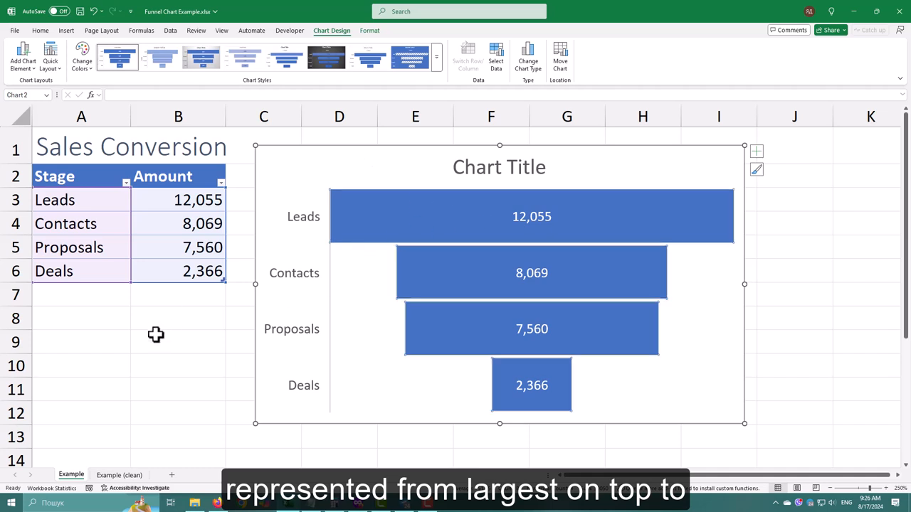
Step: Preview shaded and dark Chart Styles on the funnel, then keep the plain default style
click(436, 57)
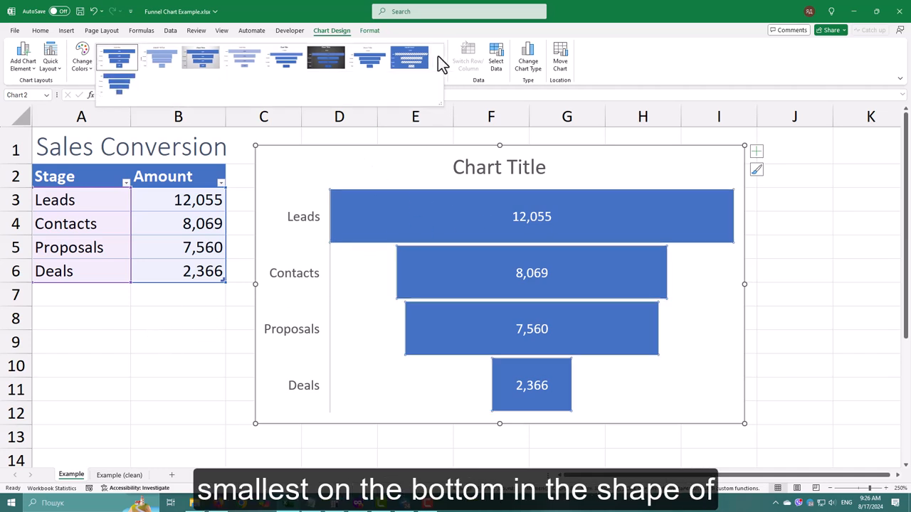
click(201, 59)
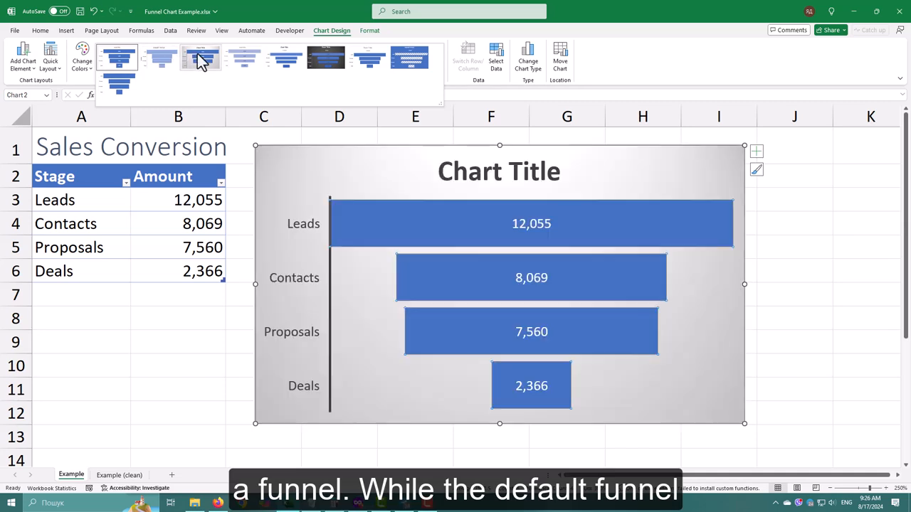
click(326, 58)
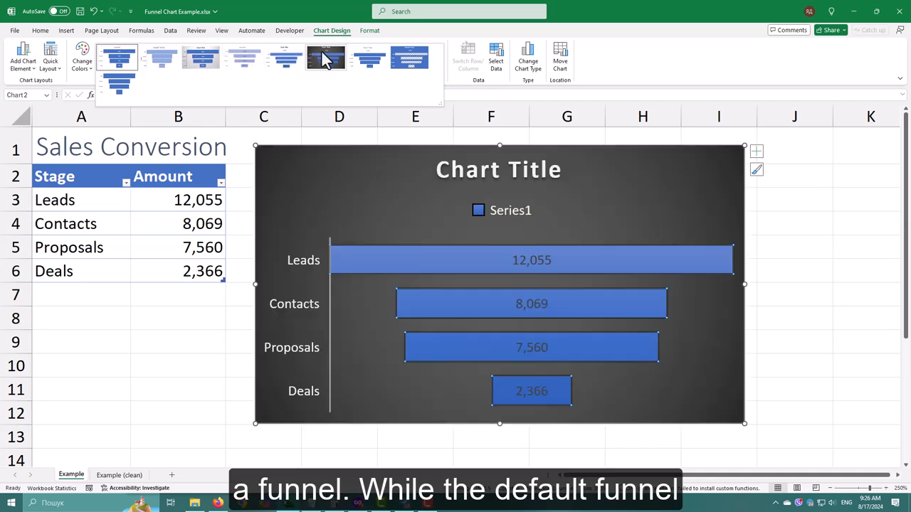
click(324, 57)
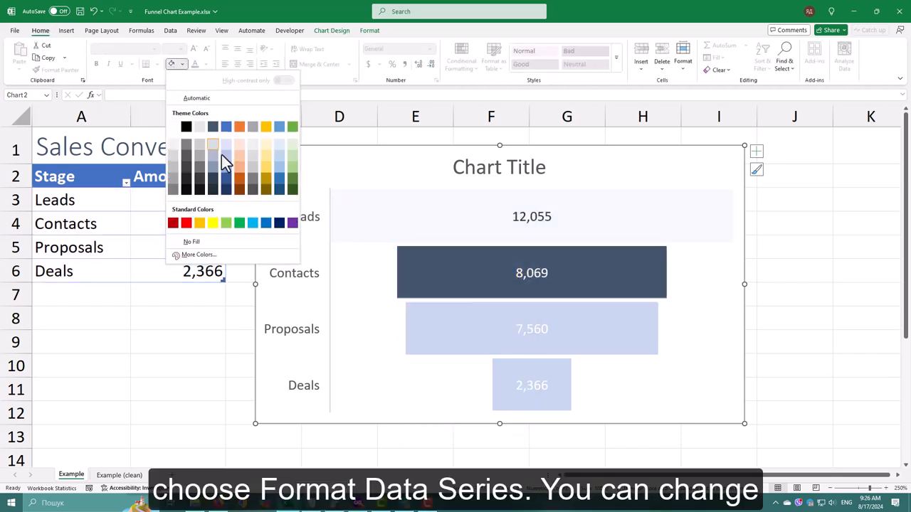
Step: Fill the selected bar with a lighter blue and deselect the chart
click(265, 222)
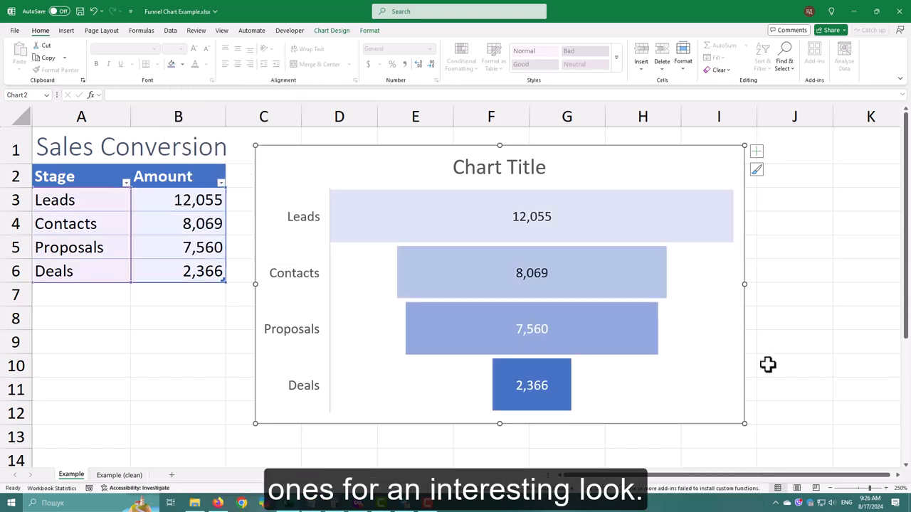
click(171, 64)
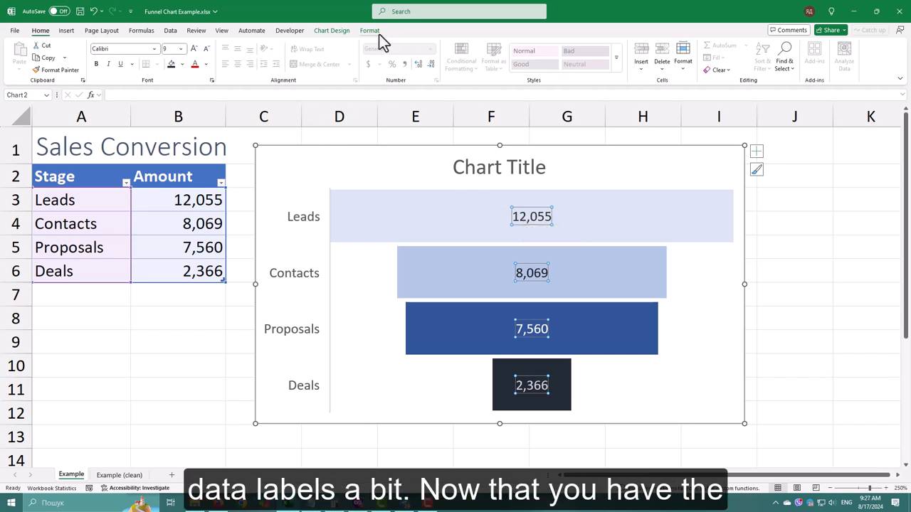
Step: Format the data labels to show values only, with a larger label font
right_click(532, 216)
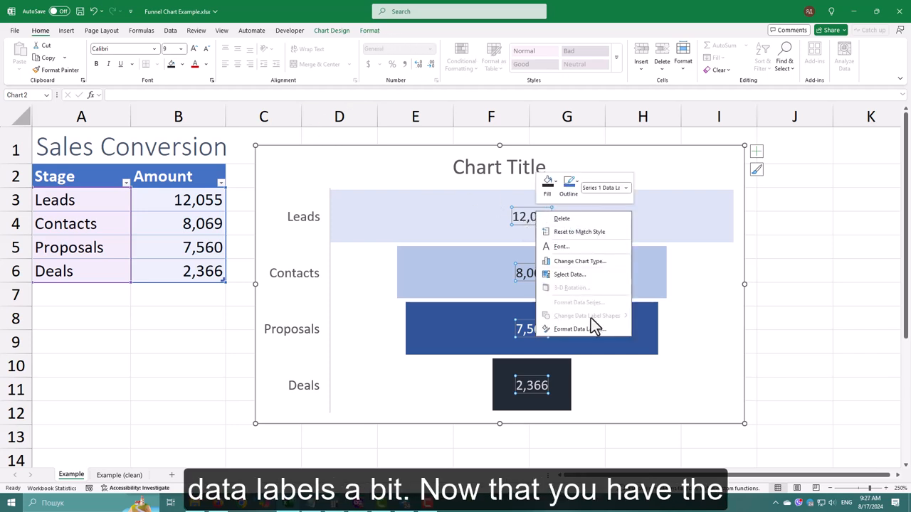
click(577, 327)
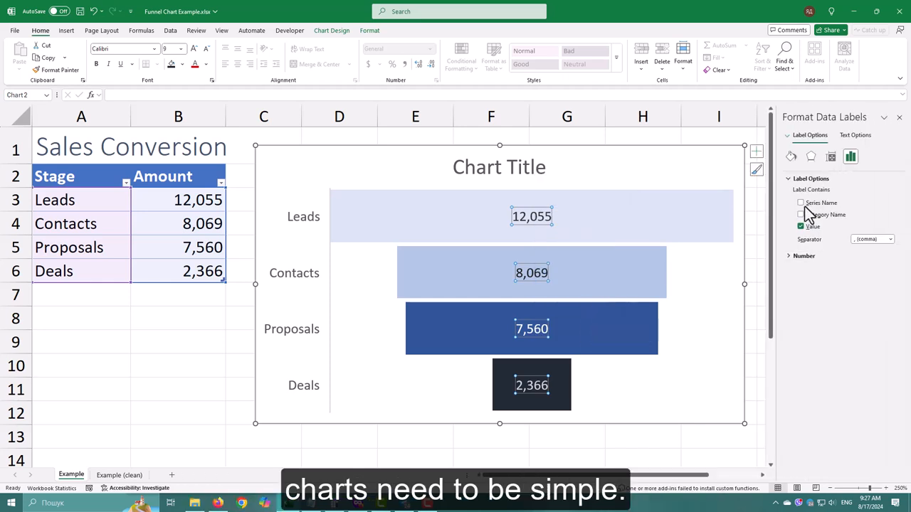
click(799, 202)
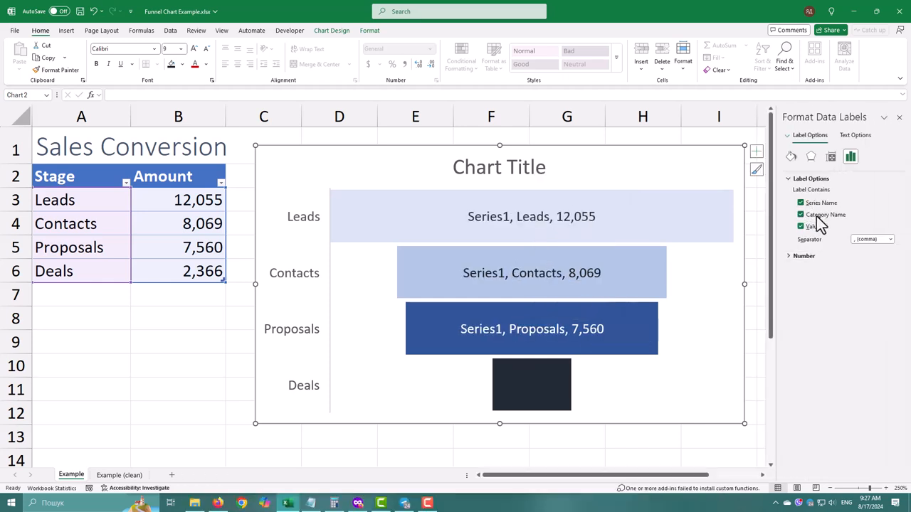
click(800, 202)
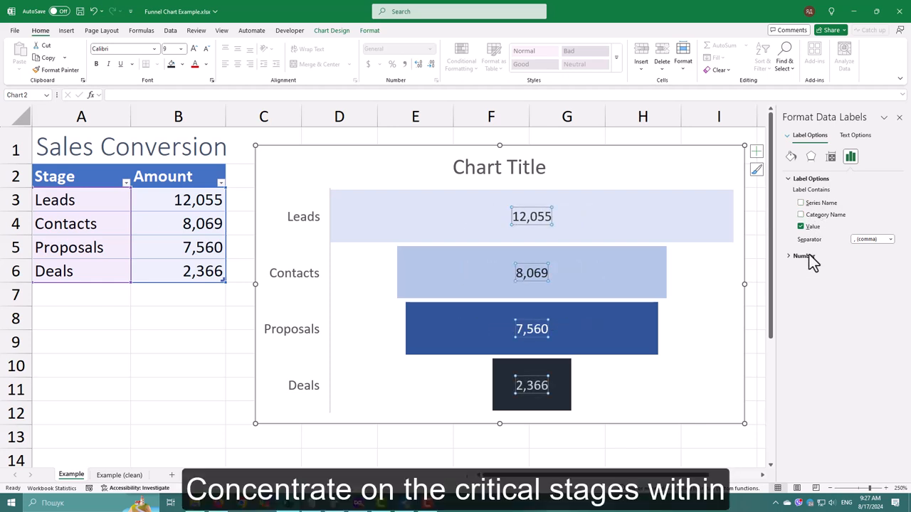
click(803, 256)
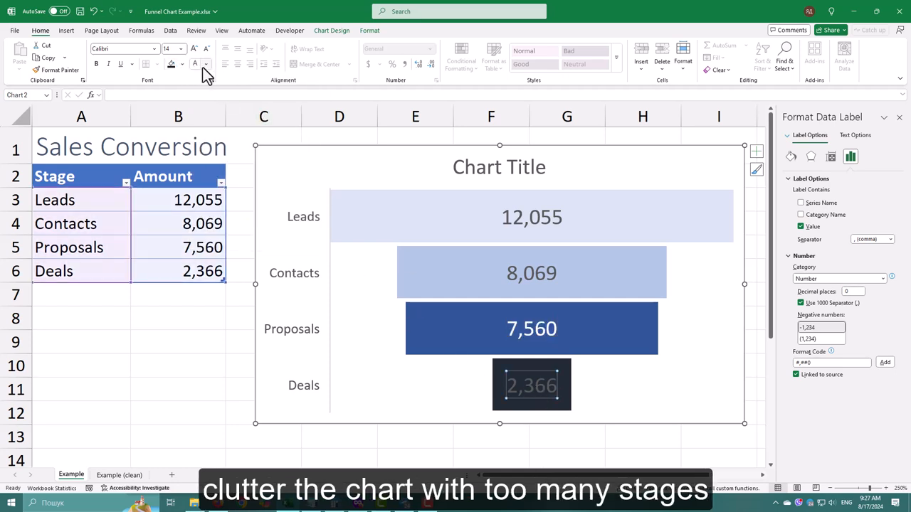
click(566, 436)
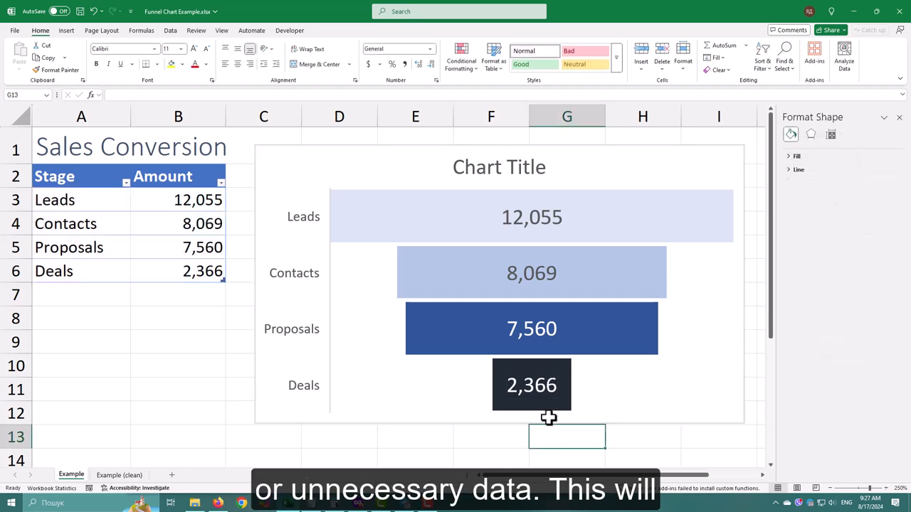
Step: Rename the chart title to SALES CONVERSION
click(498, 166)
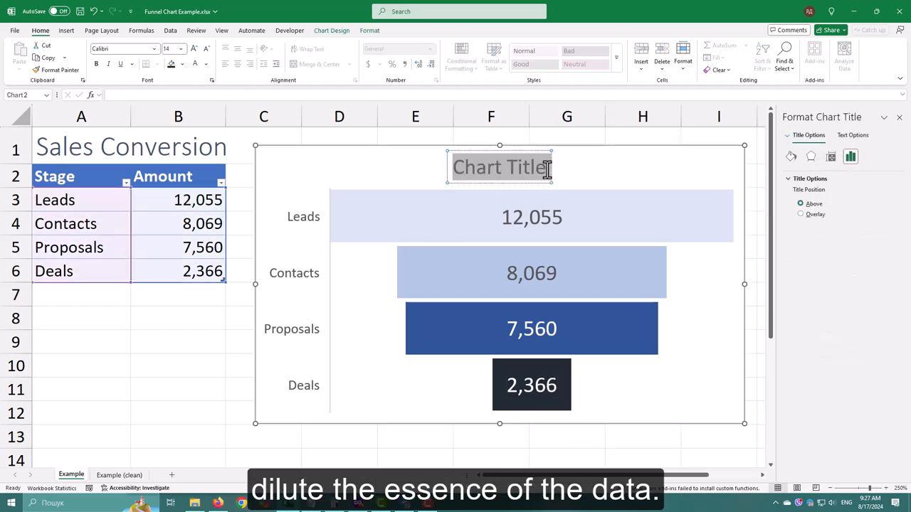
text(SALES CONV)
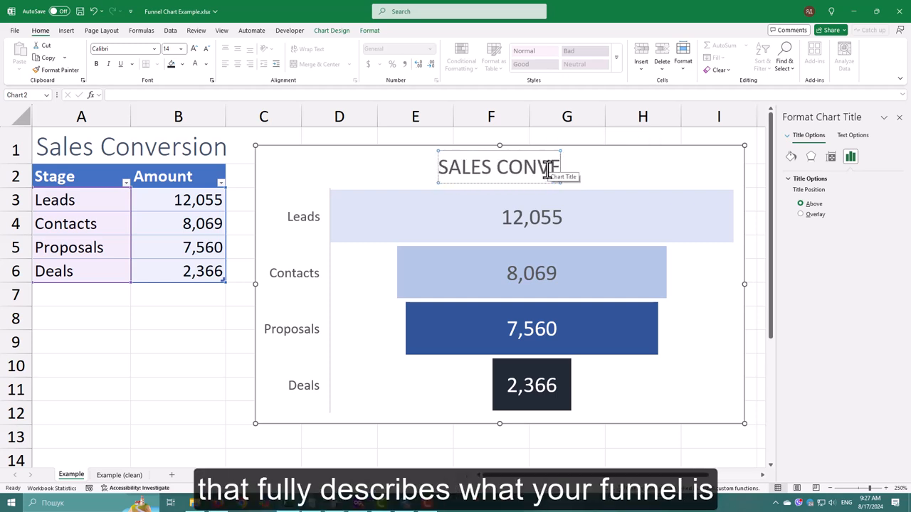
text(ERSION)
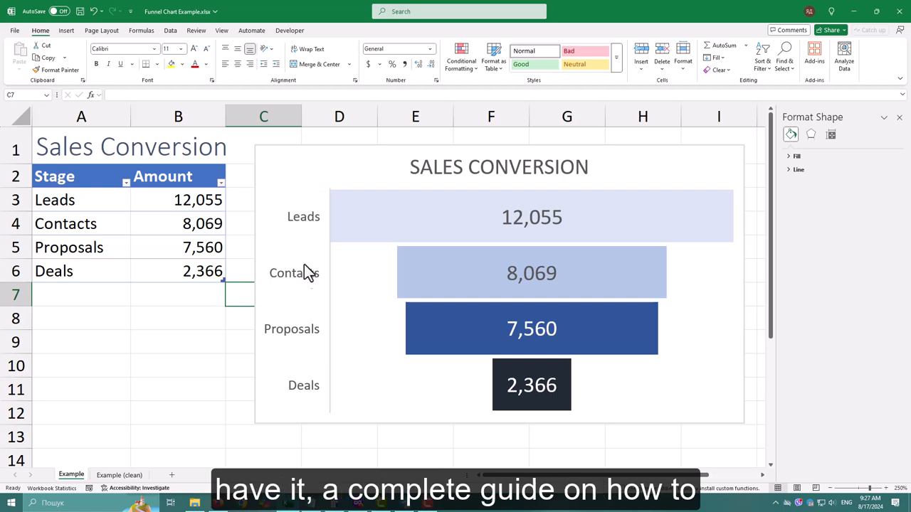
Step: Set Deals to 5000 and Contacts to 7000 so the table and funnel update
click(178, 199)
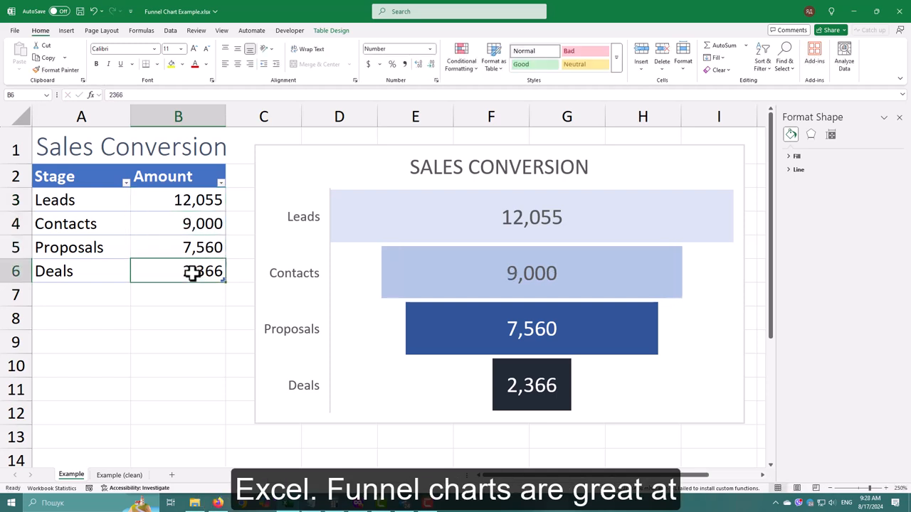
text(5000)
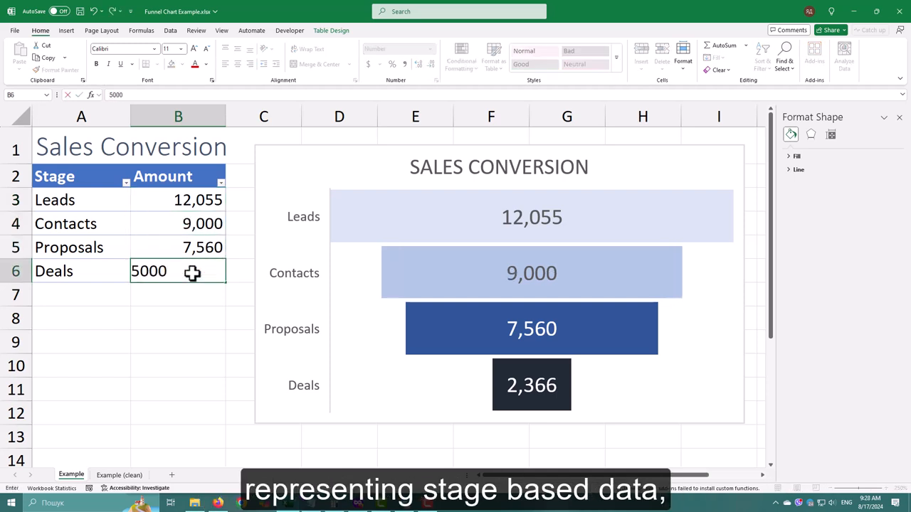
key(Return)
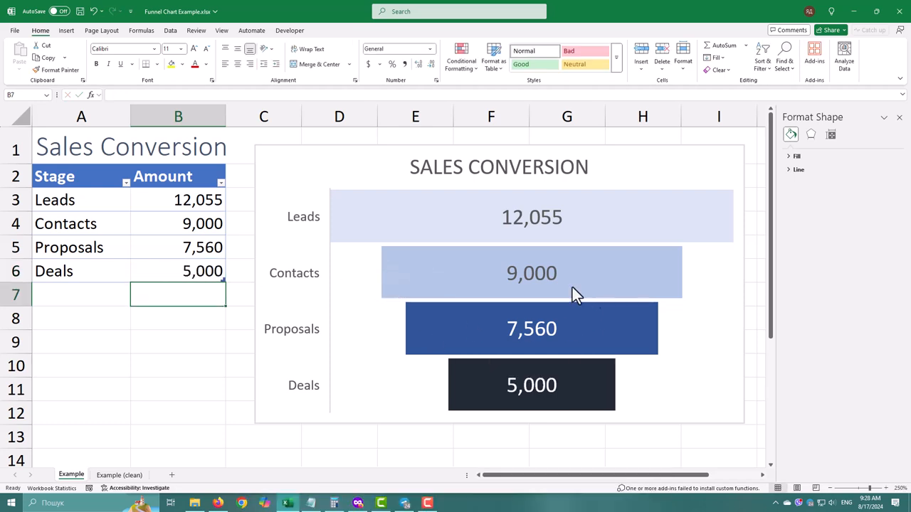
click(178, 224)
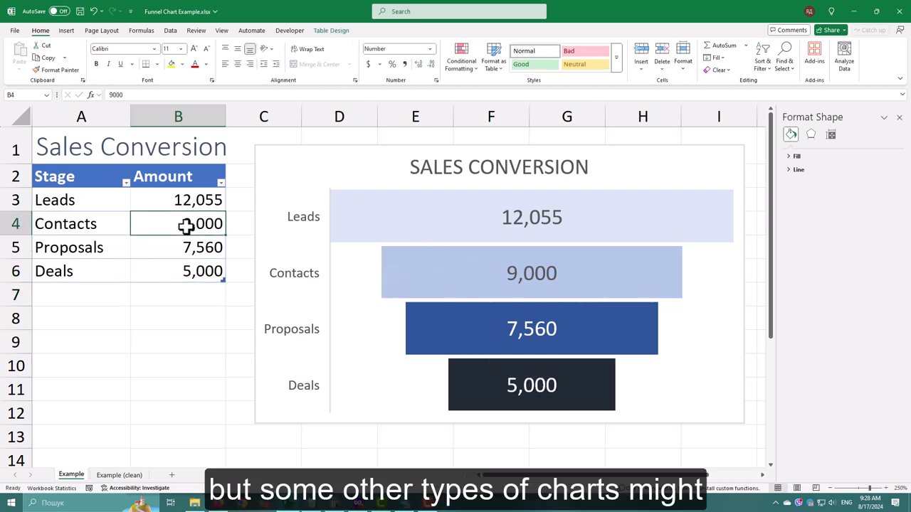
text(7000)
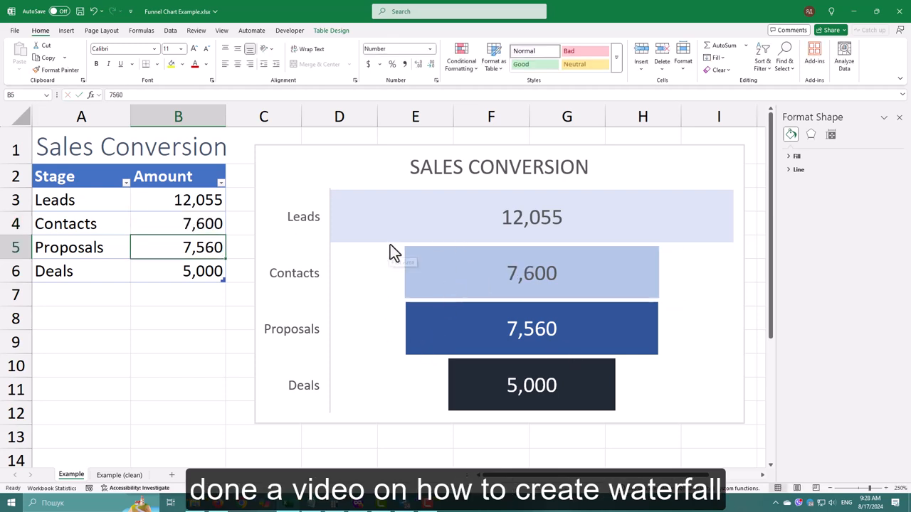
click(178, 319)
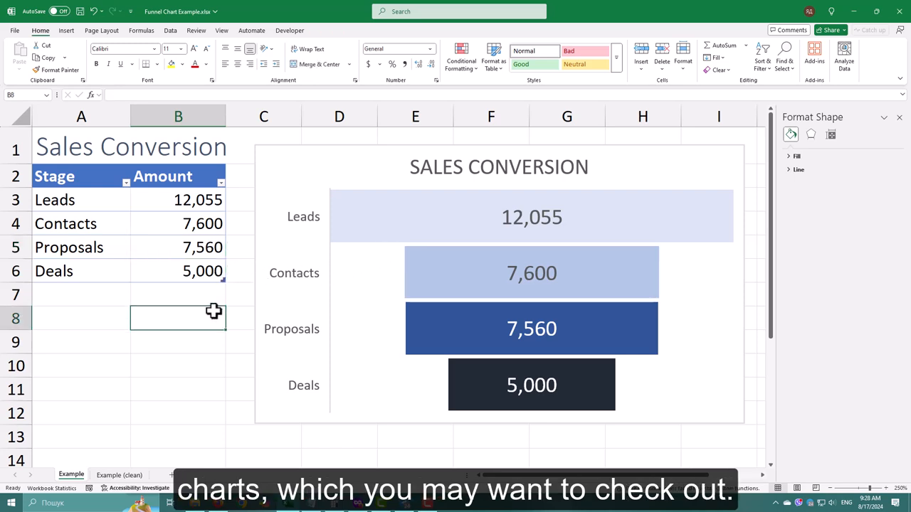
mouse_move(436, 202)
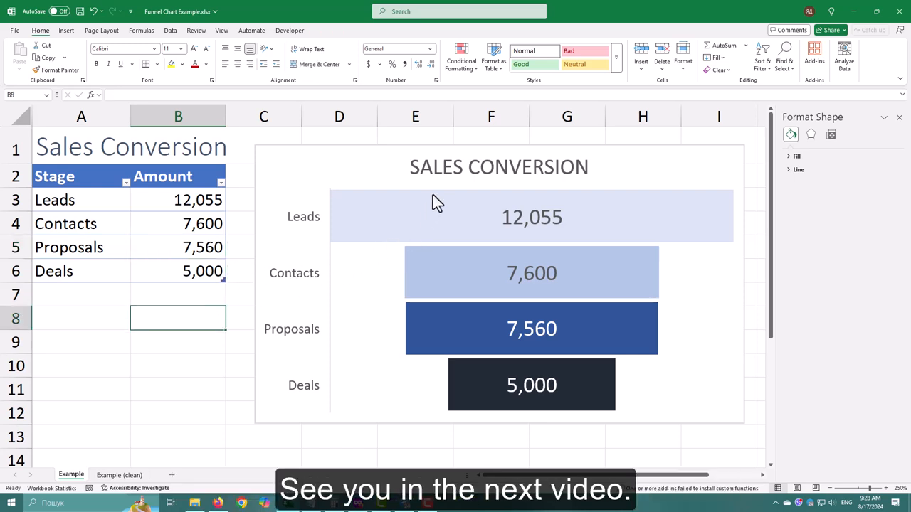